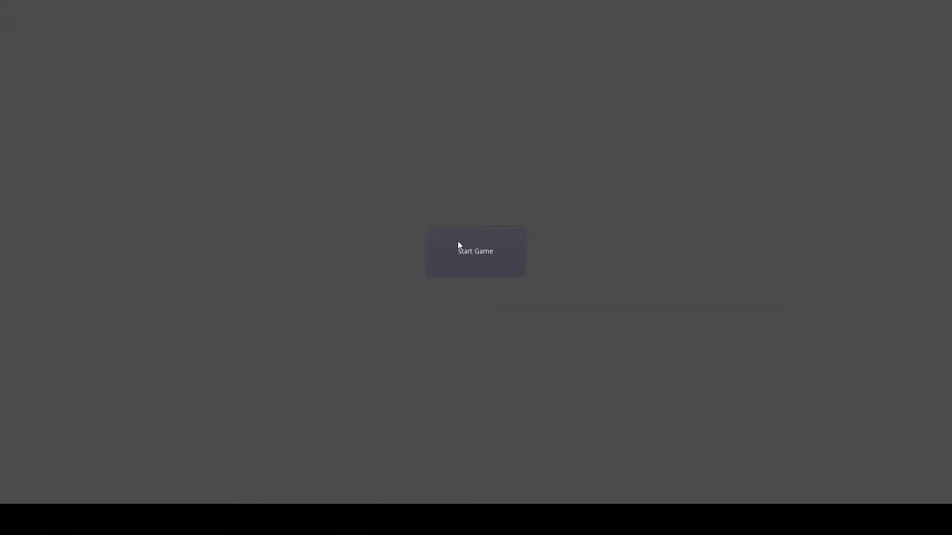
- Start a new game from the title screen
click(475, 251)
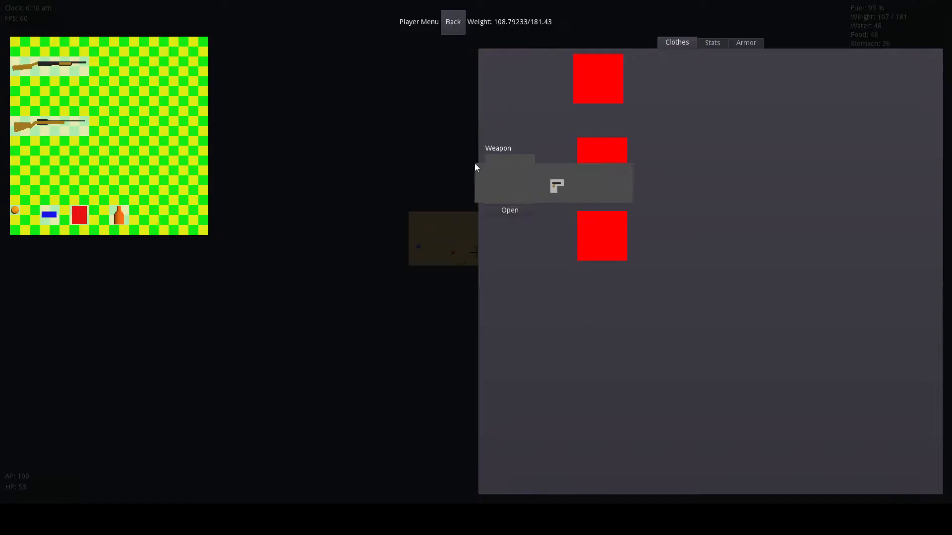
- Equip a shotgun from the inventory into the Weapon slot and return to the world
click(452, 21)
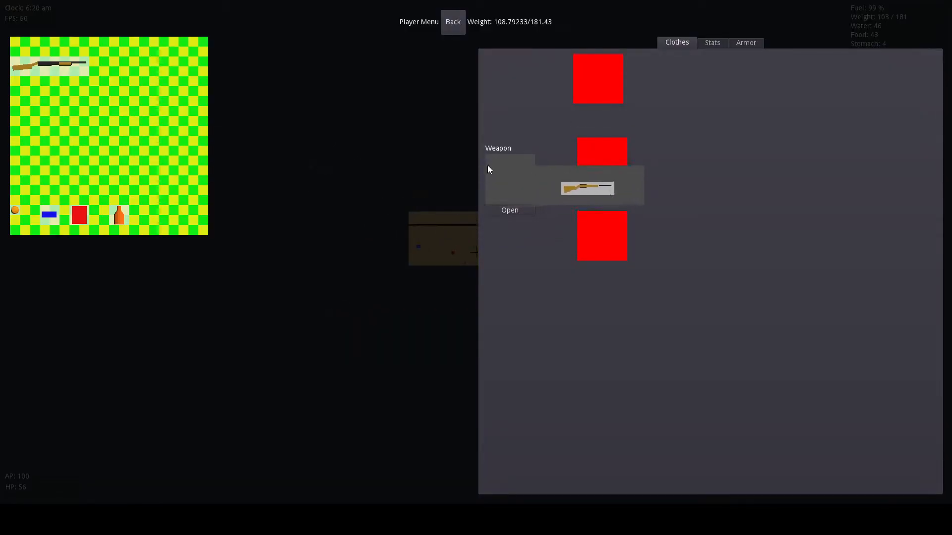
click(452, 21)
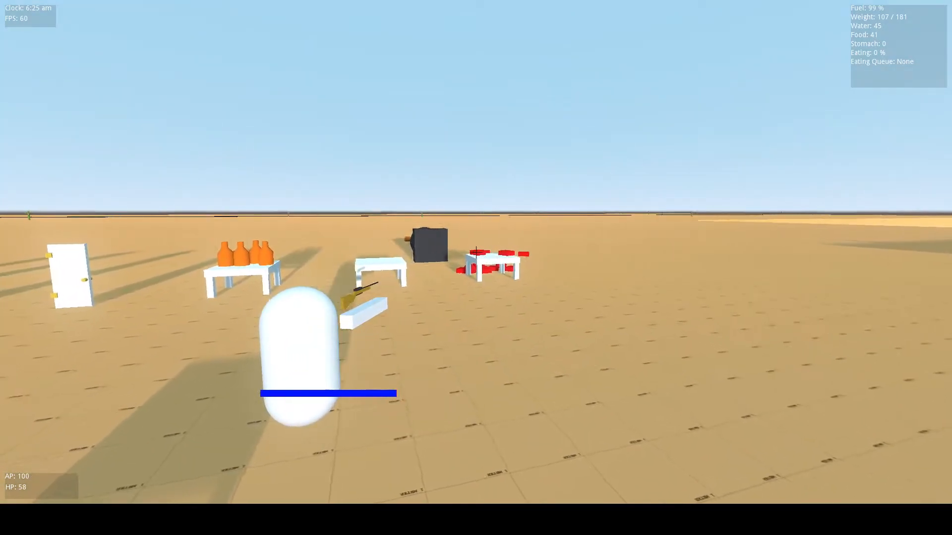
mouse_move(476, 267)
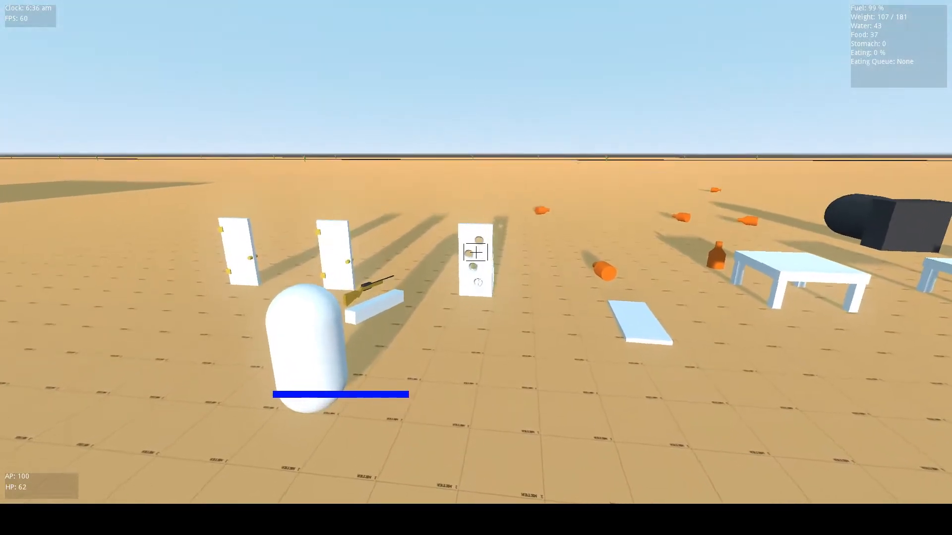
- Fire the shotgun at the white door until it is riddled with bullet holes
click(476, 253)
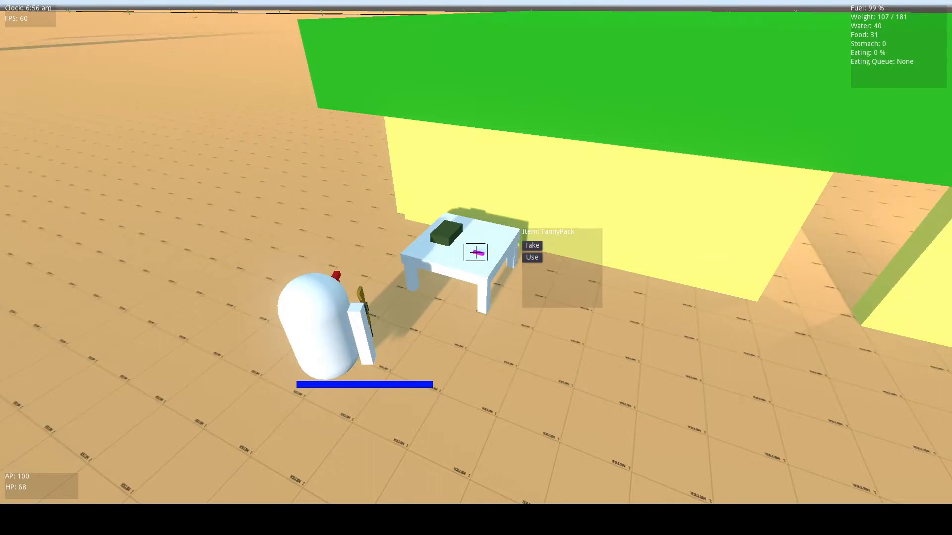
- Take the FannyPack from the table and the Cookies from the shelf
click(530, 245)
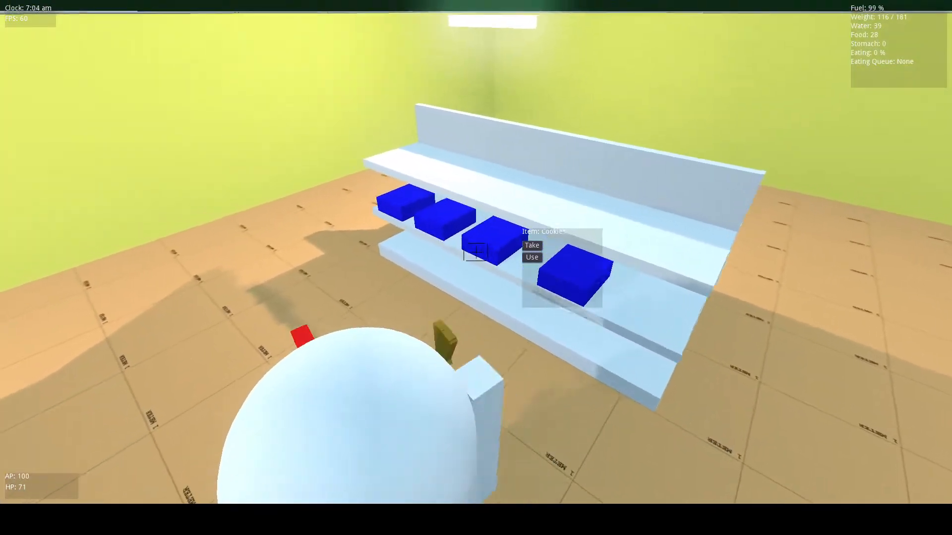
click(531, 245)
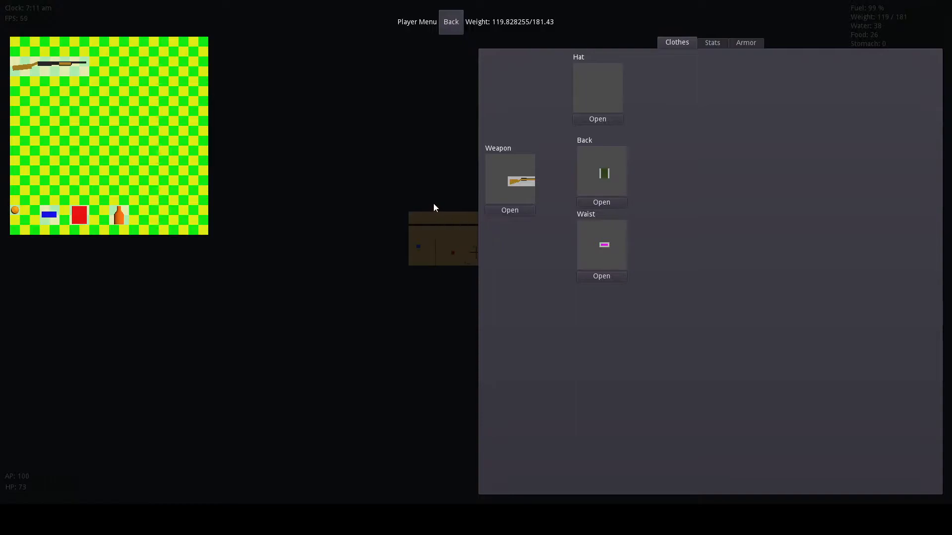
- Unequip the shotgun and check the Eat slot on the Stats panel
click(601, 277)
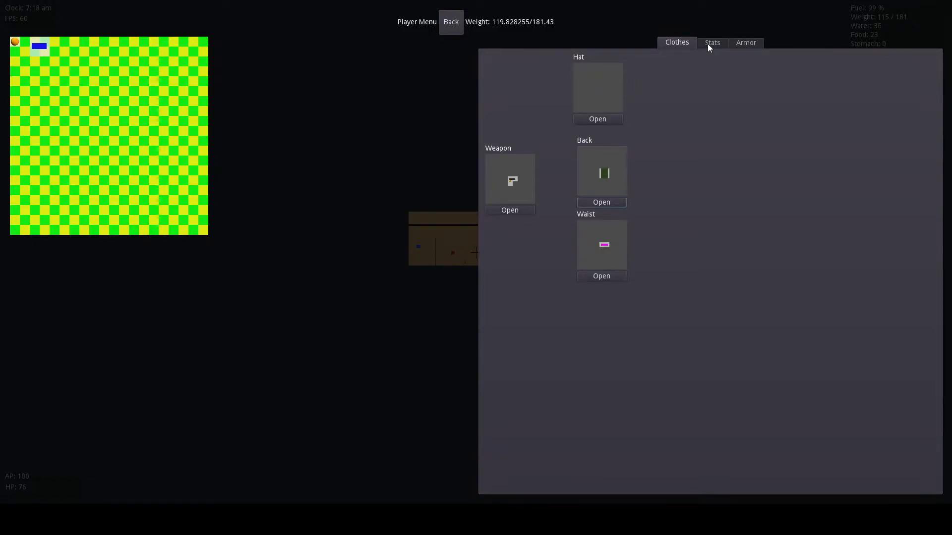
click(712, 43)
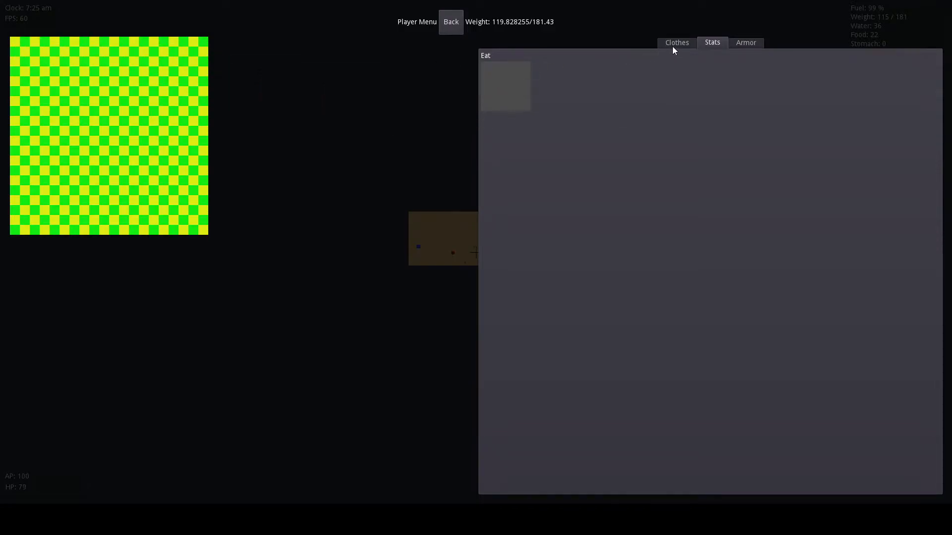
click(676, 42)
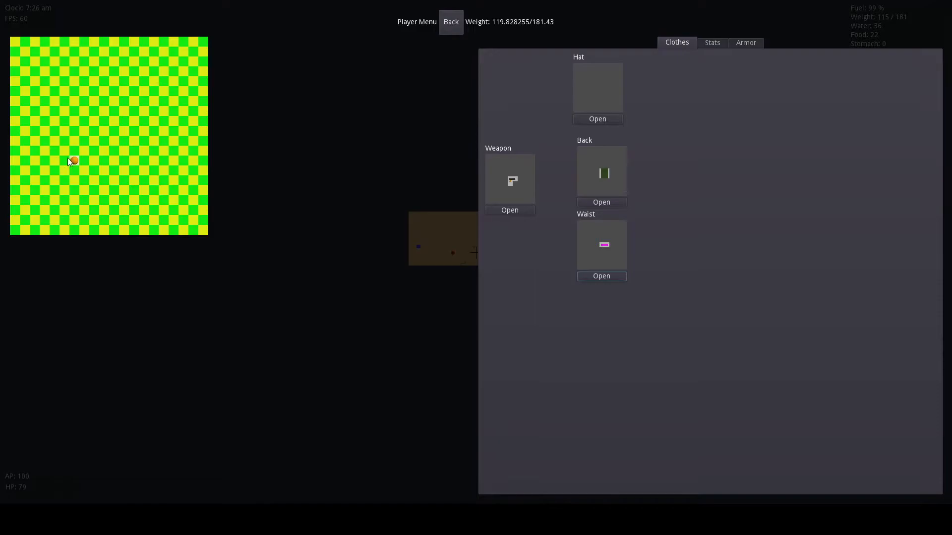
- Queue the orange and the orange drink for eating
click(712, 43)
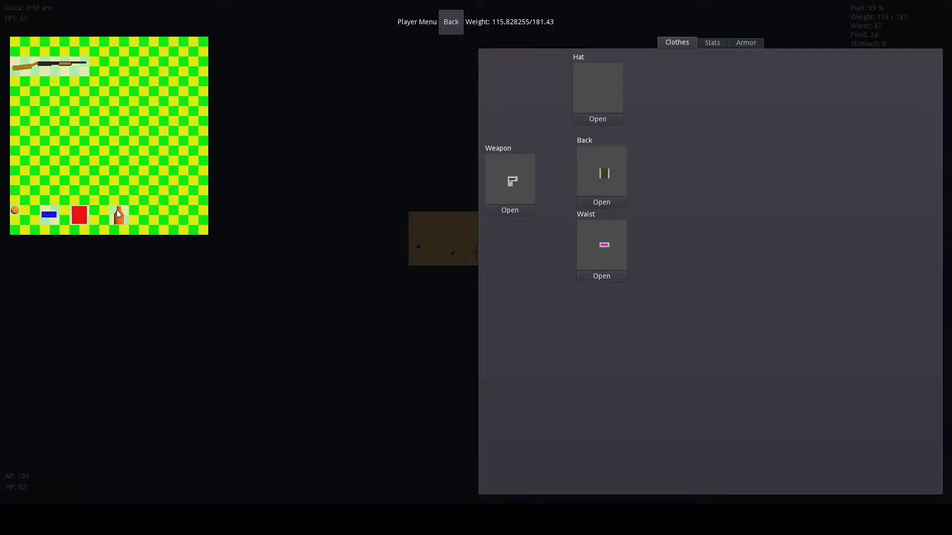
click(712, 43)
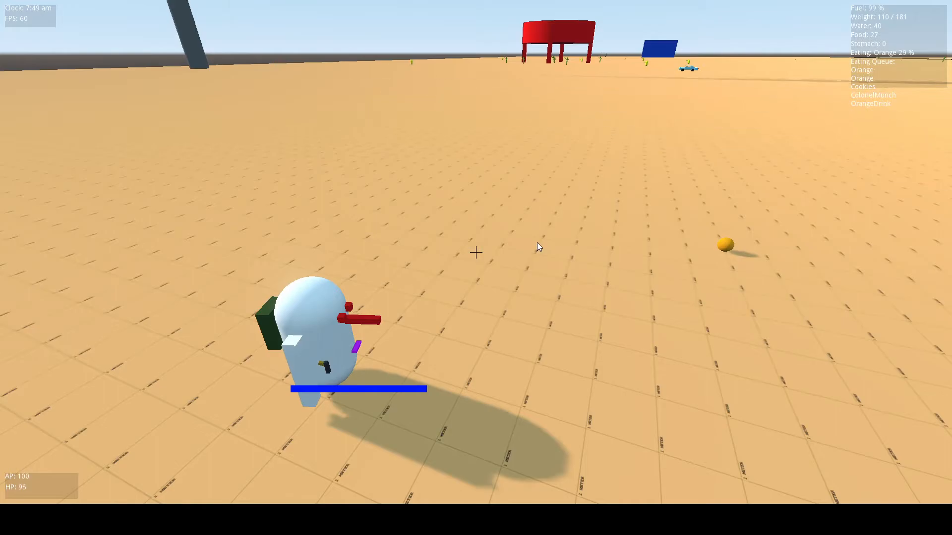
mouse_move(538, 246)
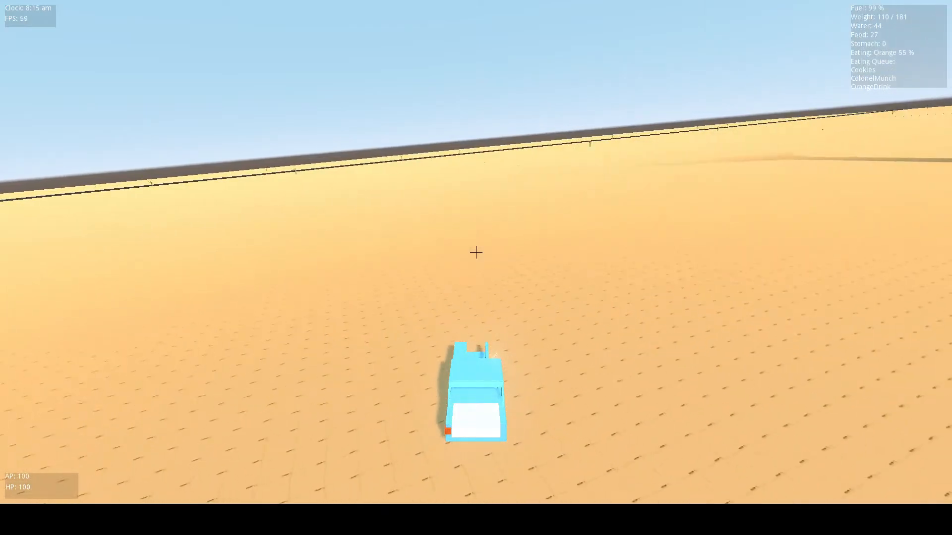
- Drive the sedan forward across the desert while the food is eaten
key(w)
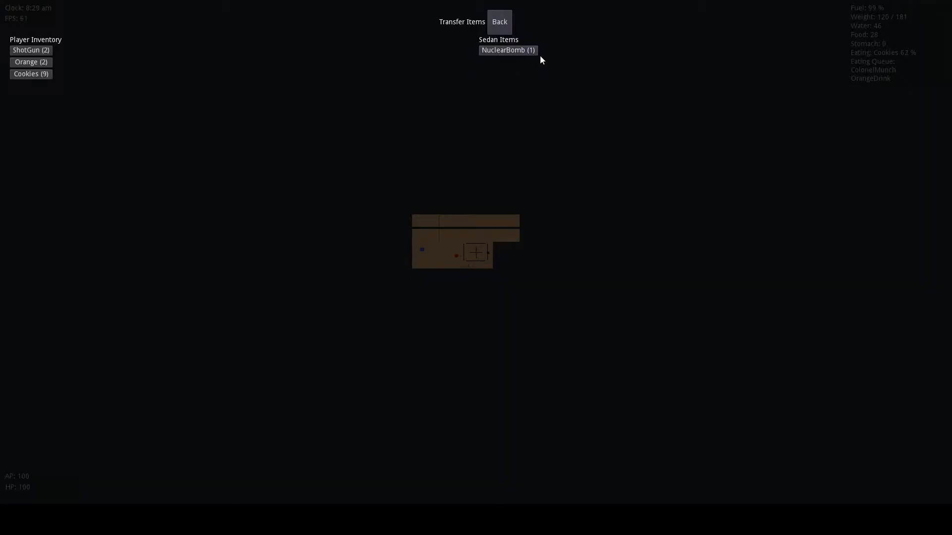
- Transfer the NuclearBomb from the Sedan Items into the player inventory
click(498, 21)
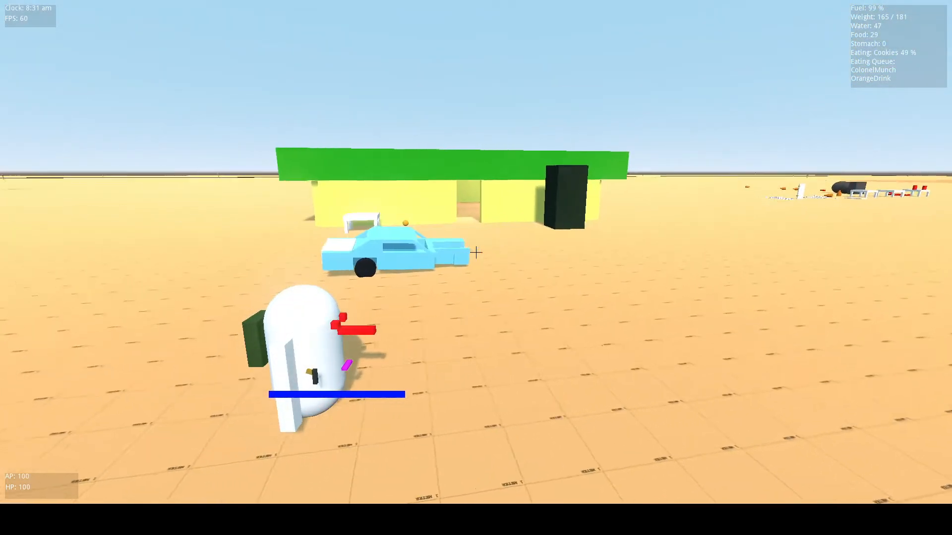
mouse_move(476, 253)
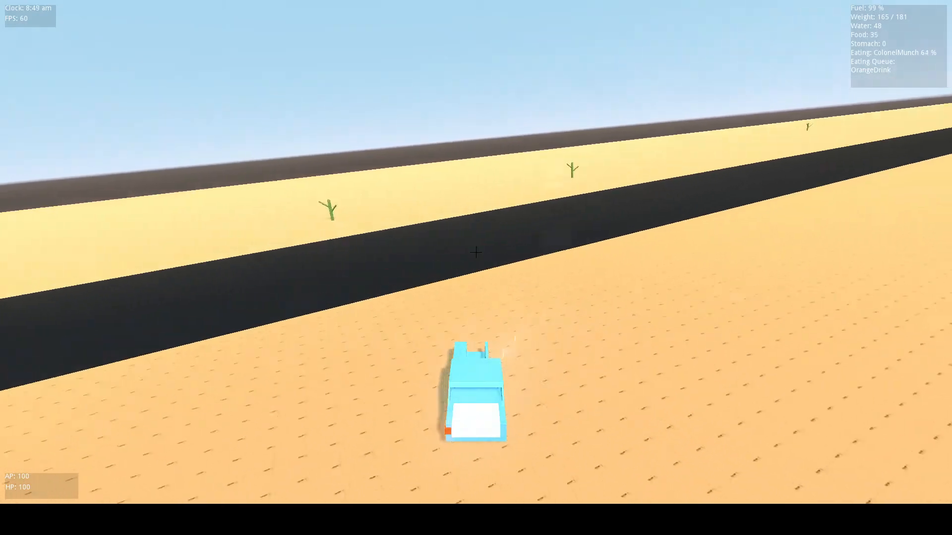
- Drive the sedan across the road toward the wind turbine carrying the bomb
key(w)
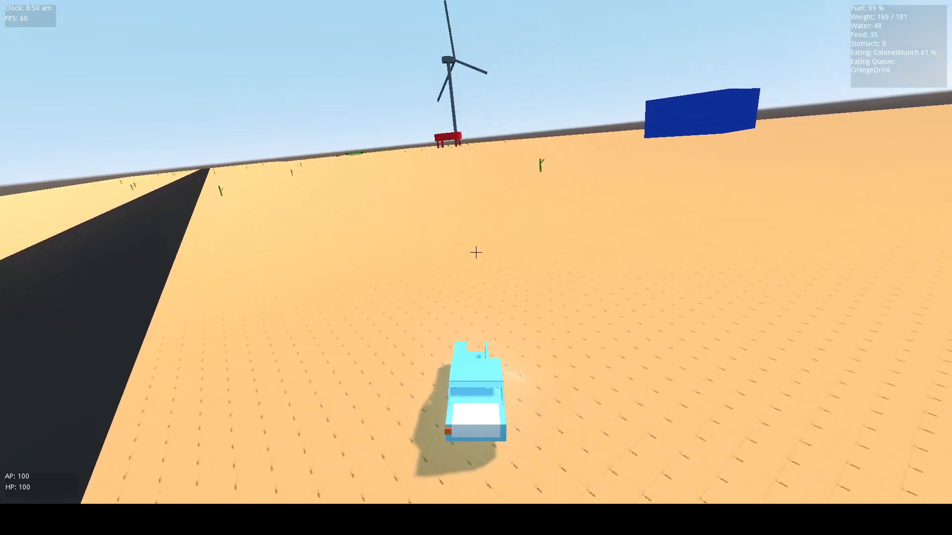